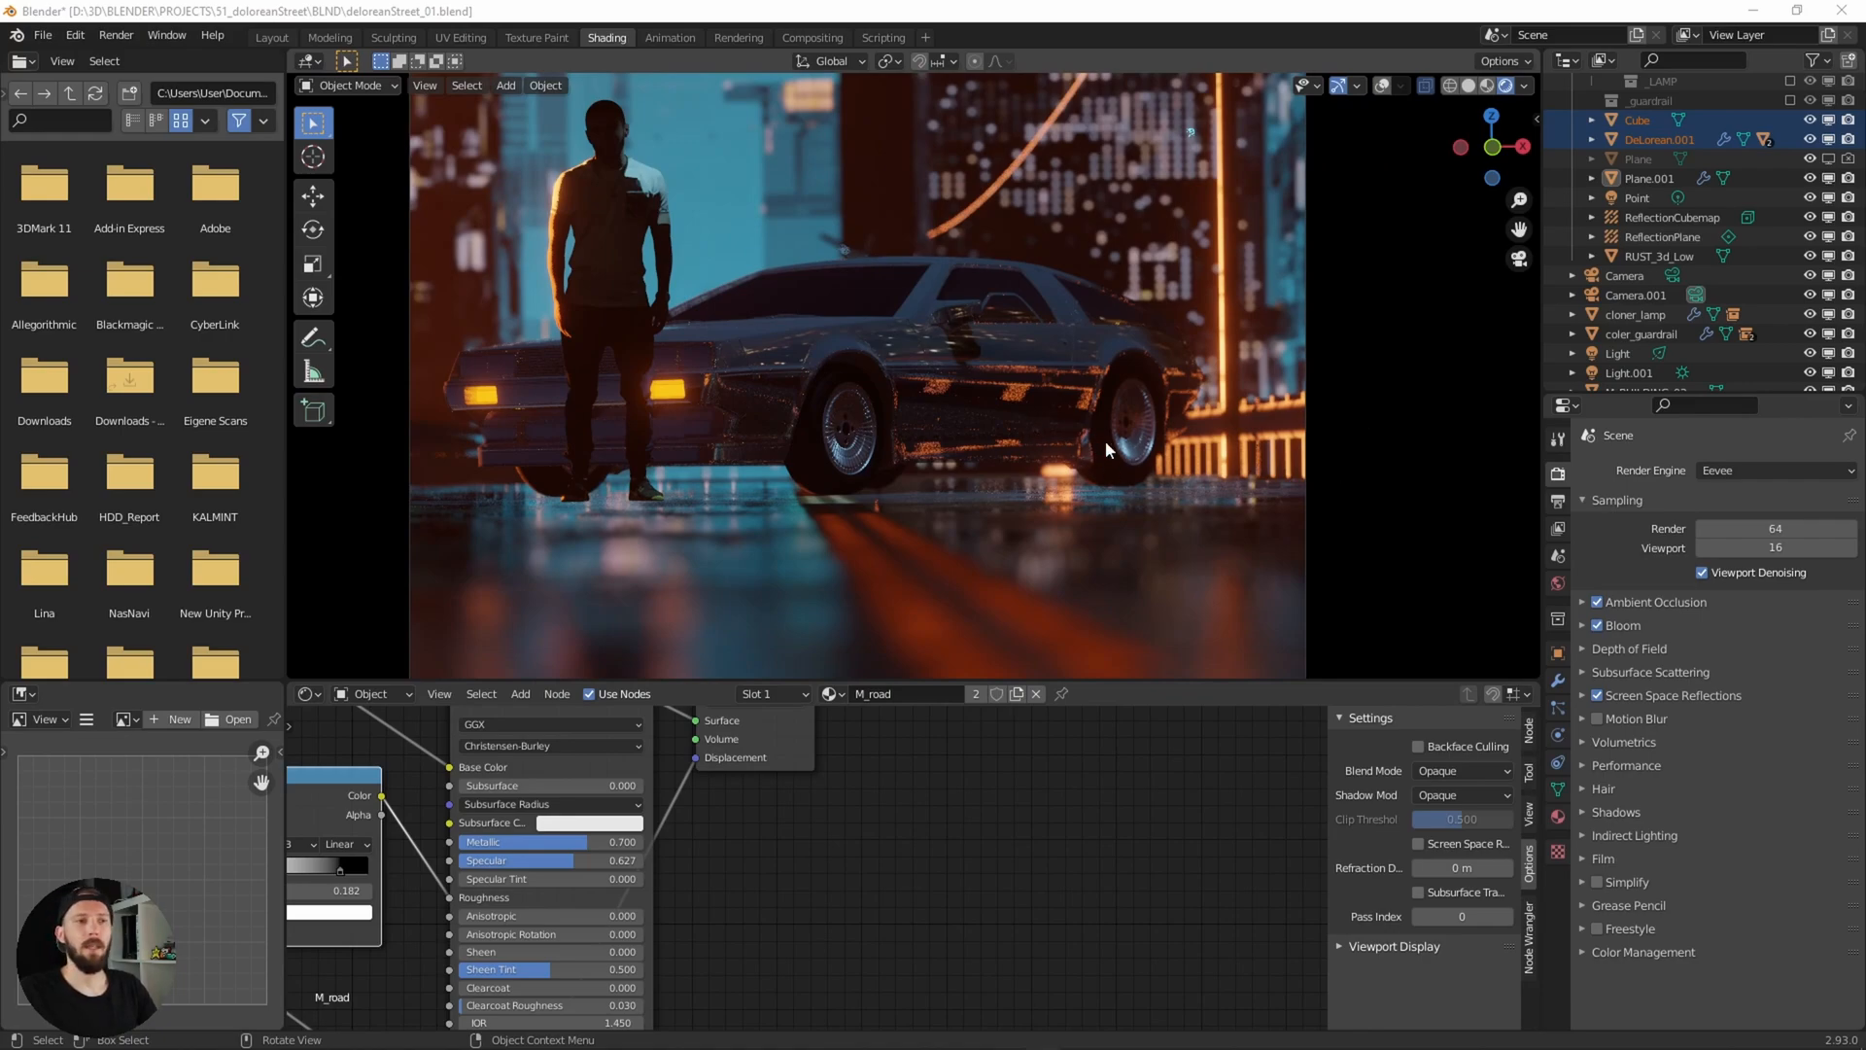
mouse_move(1511, 625)
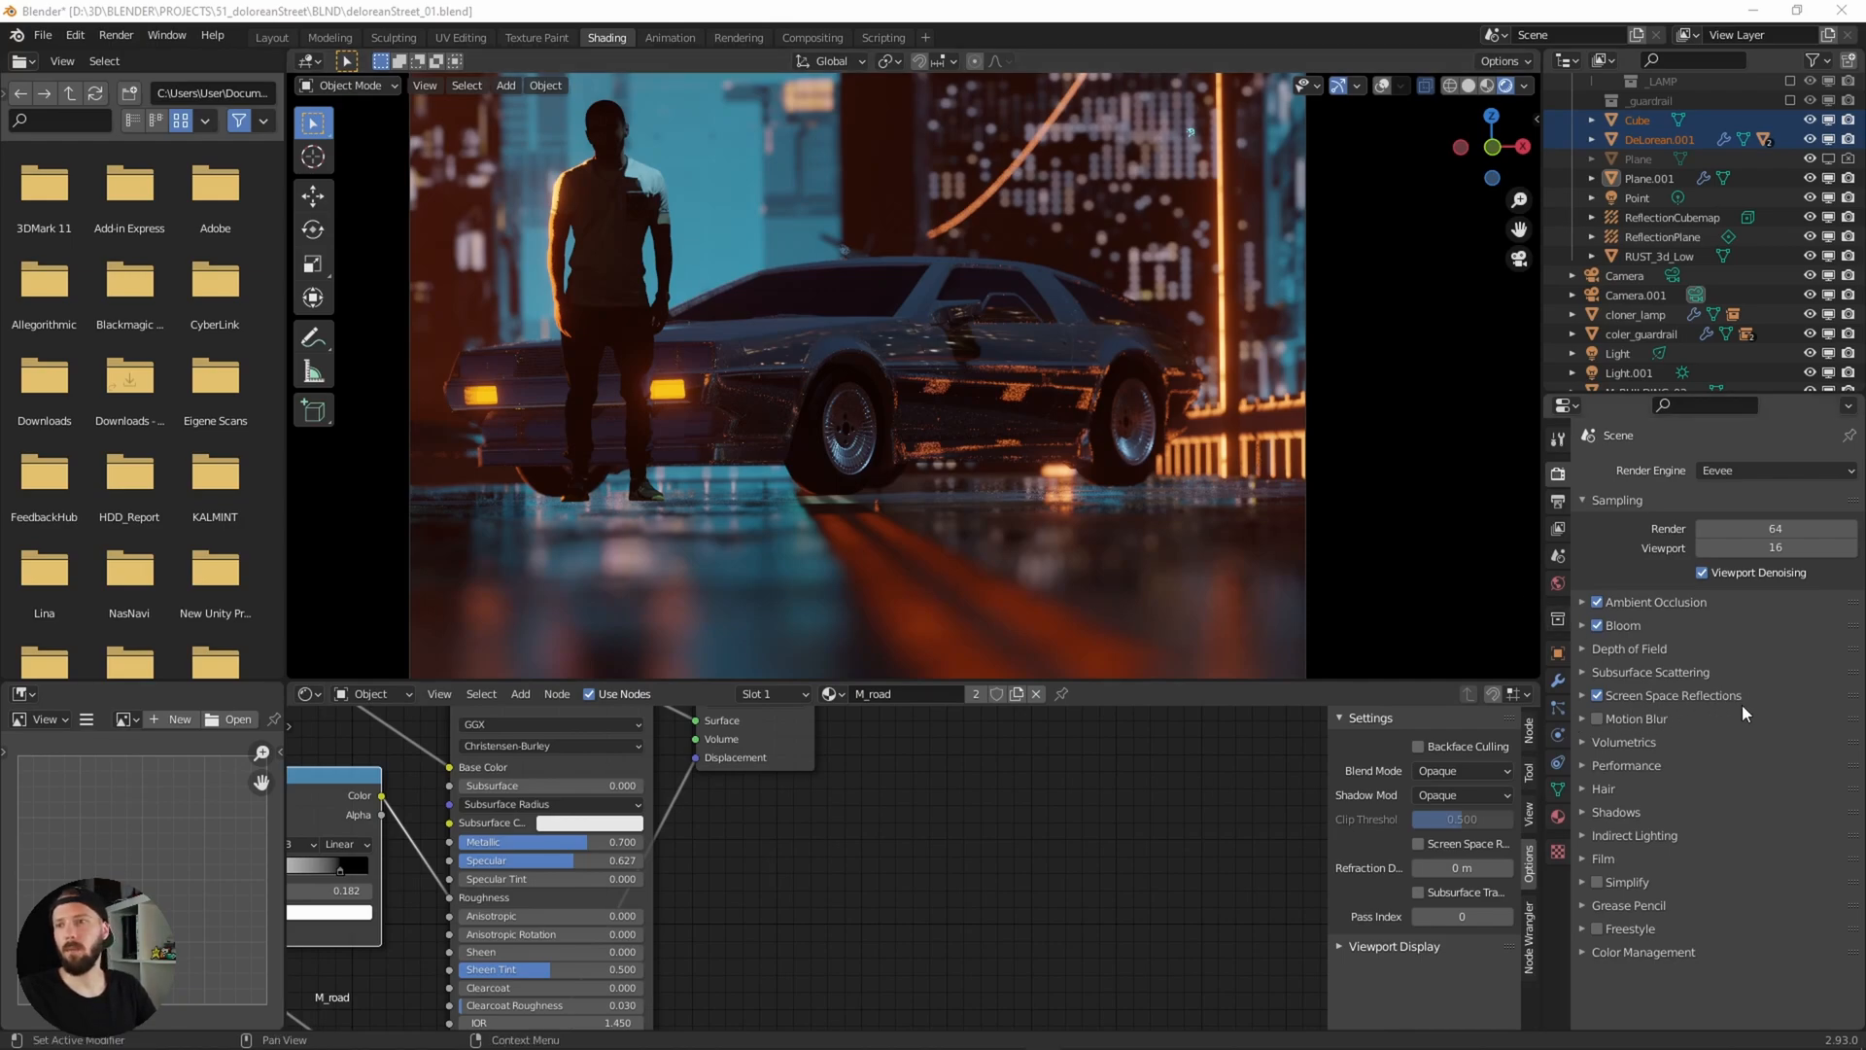
mouse_move(1198, 383)
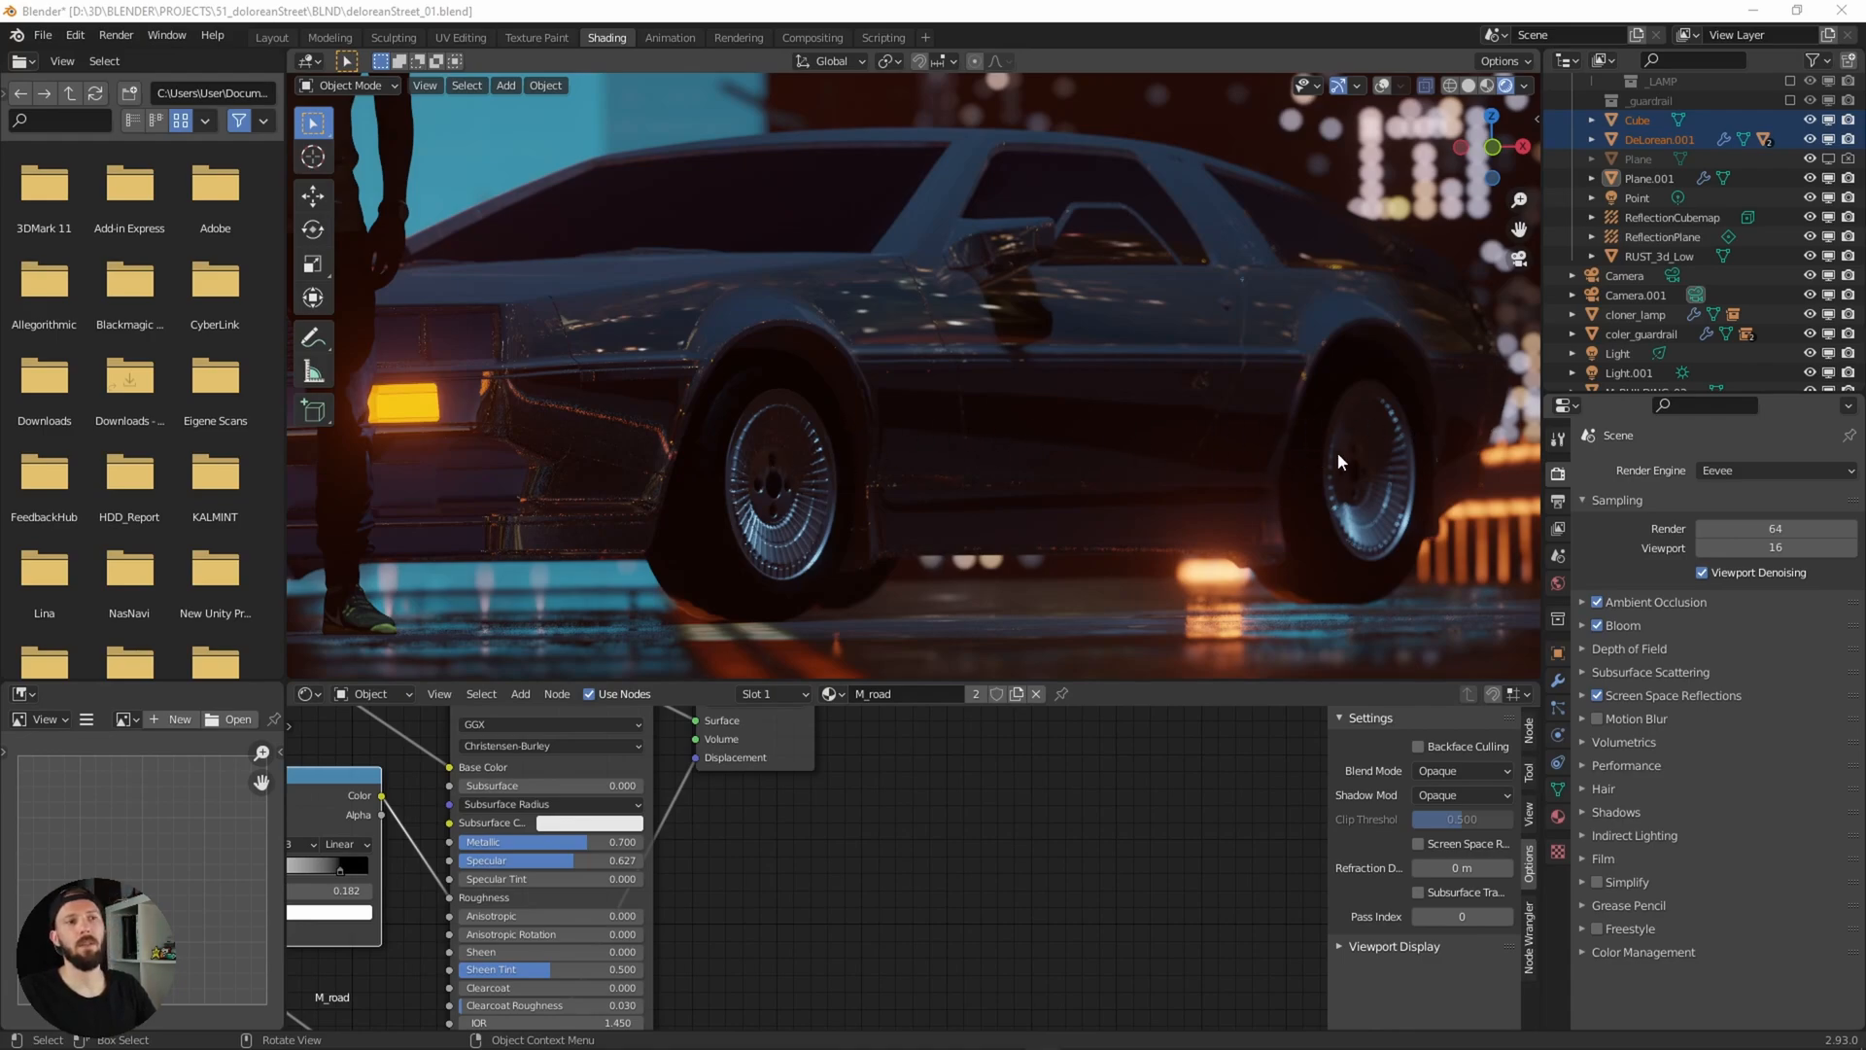
mouse_move(1198, 450)
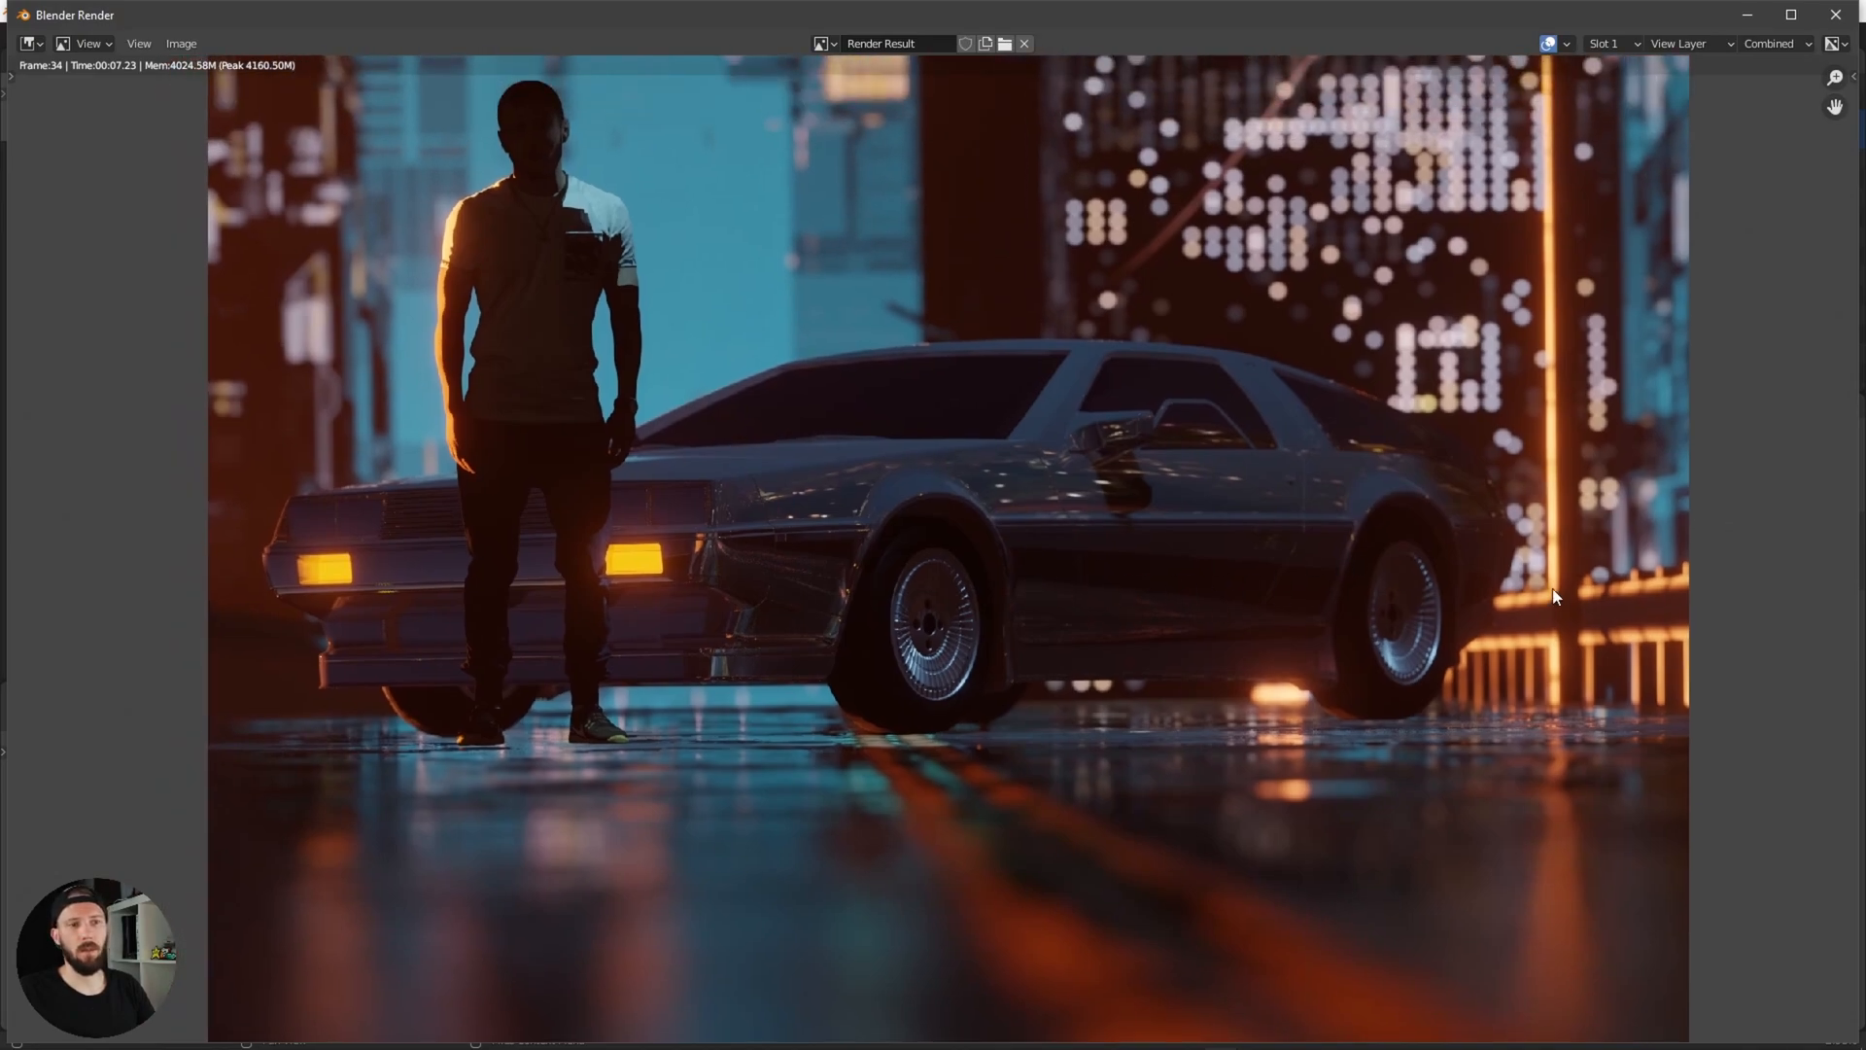
mouse_move(953, 610)
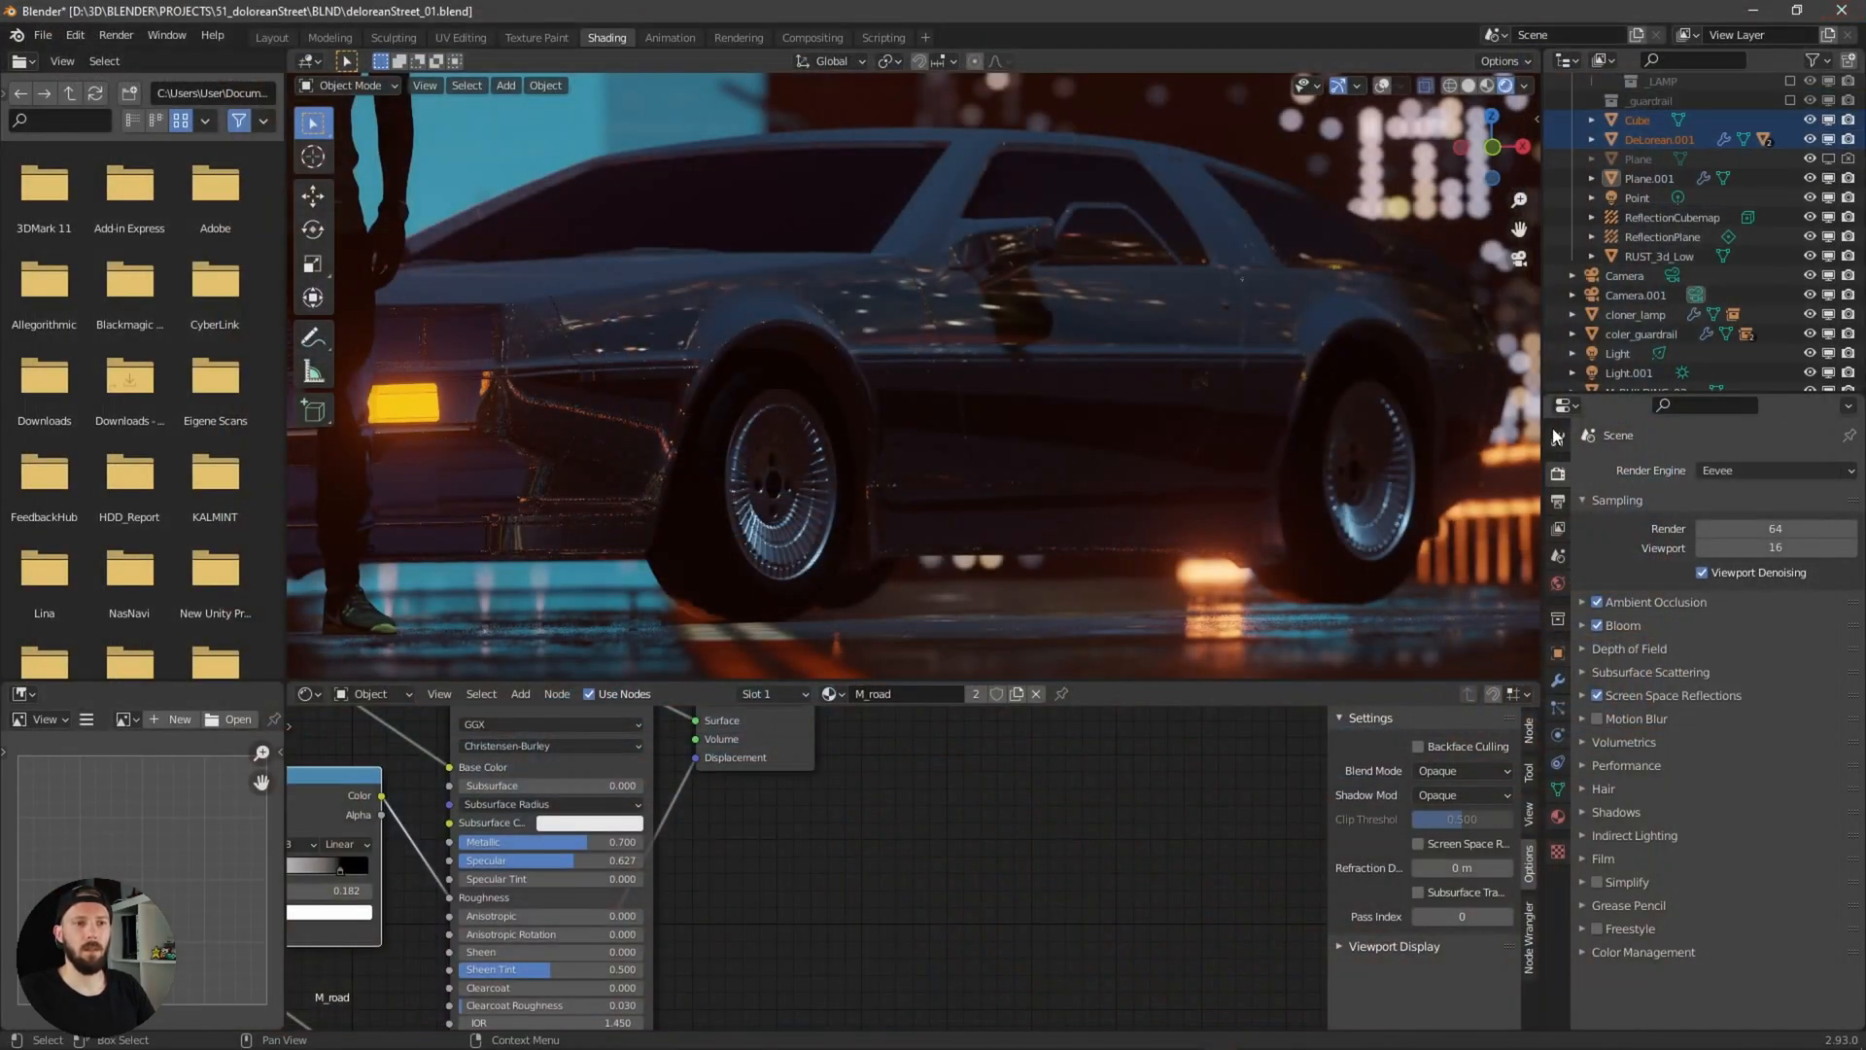
Enable Film Overscan in Eevee render settings and set it to 25%.
left_click(1603, 857)
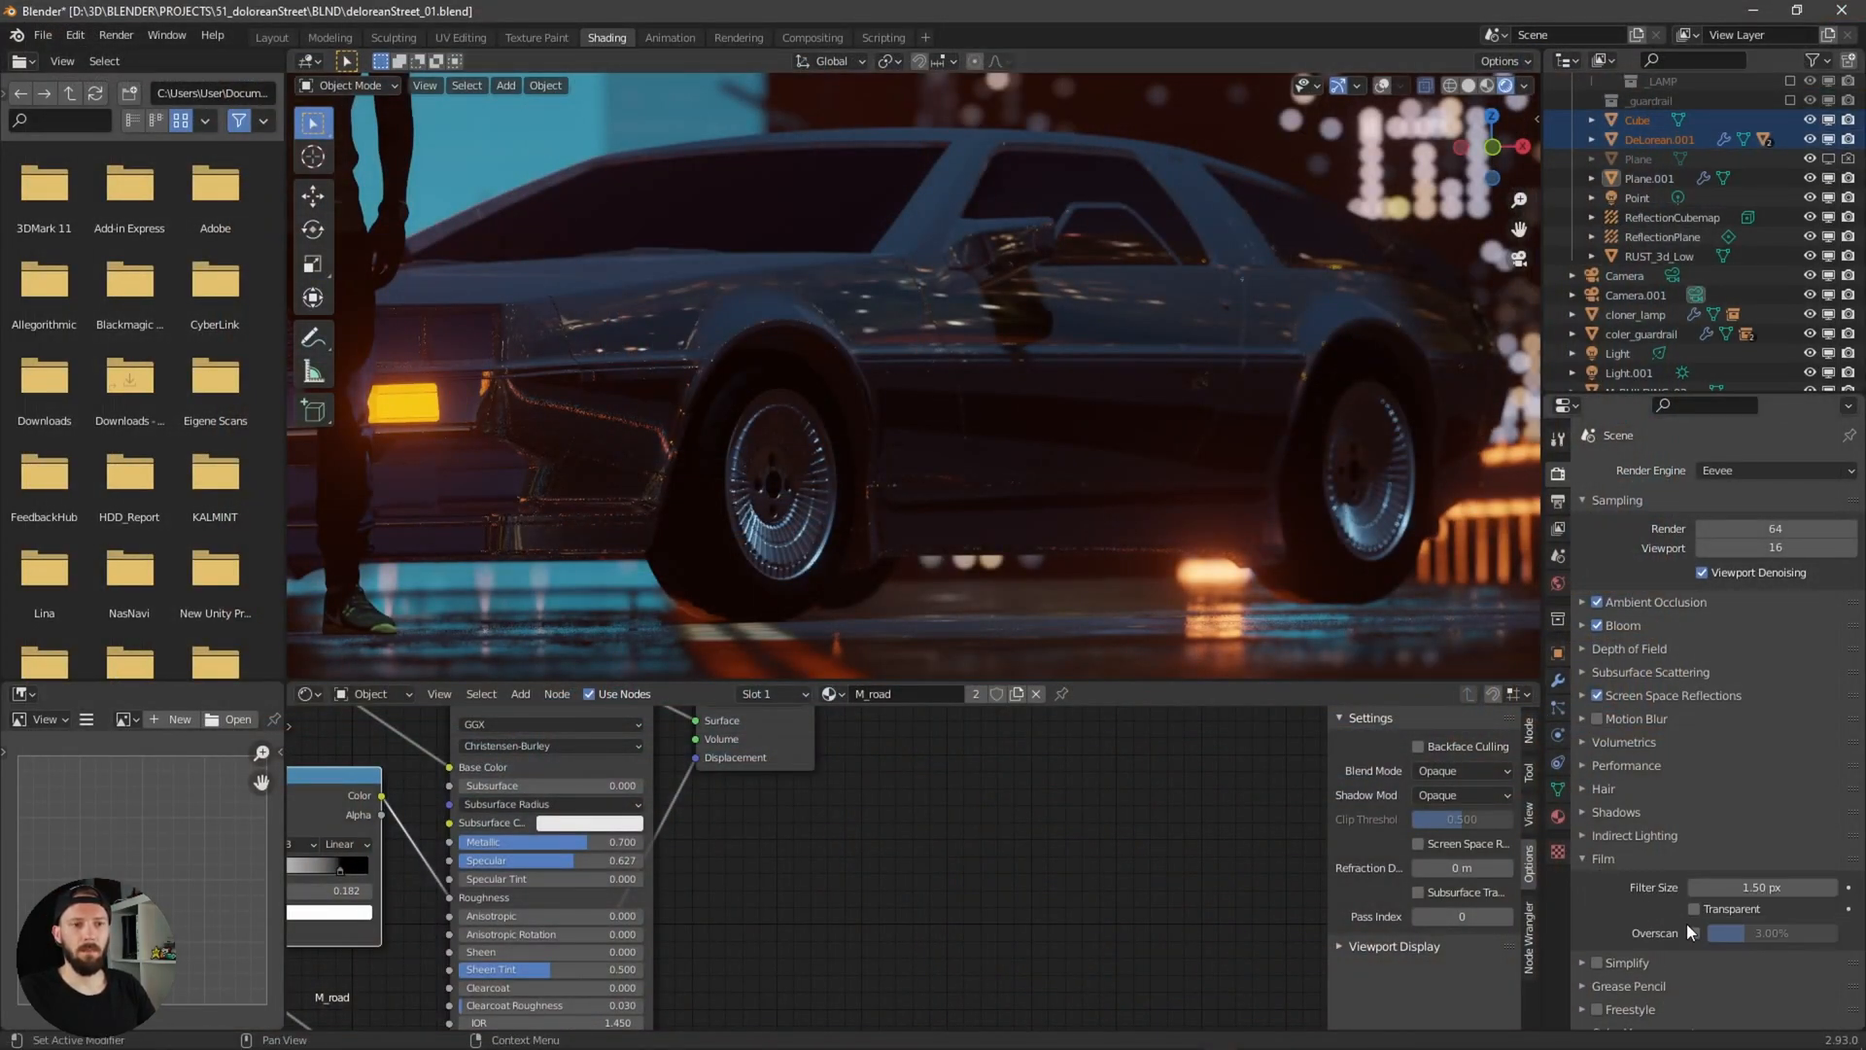
left_click(1695, 933)
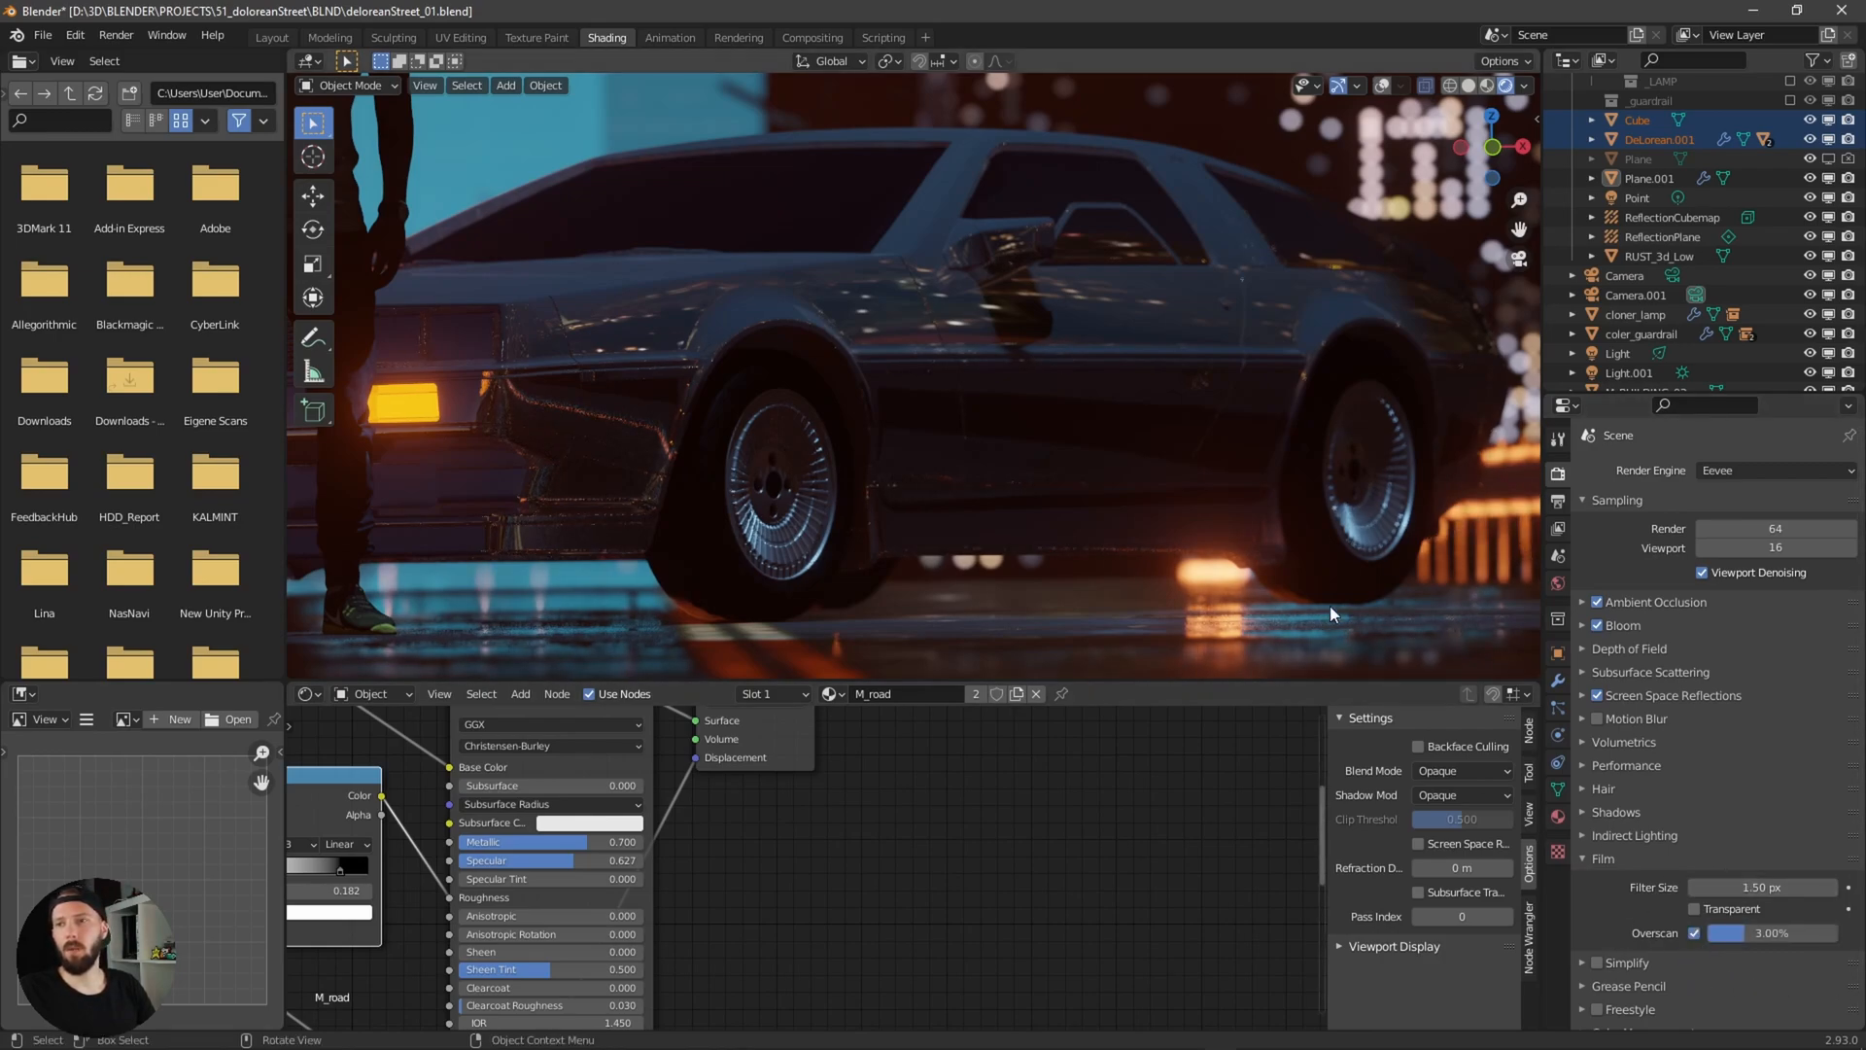
mouse_move(1165, 431)
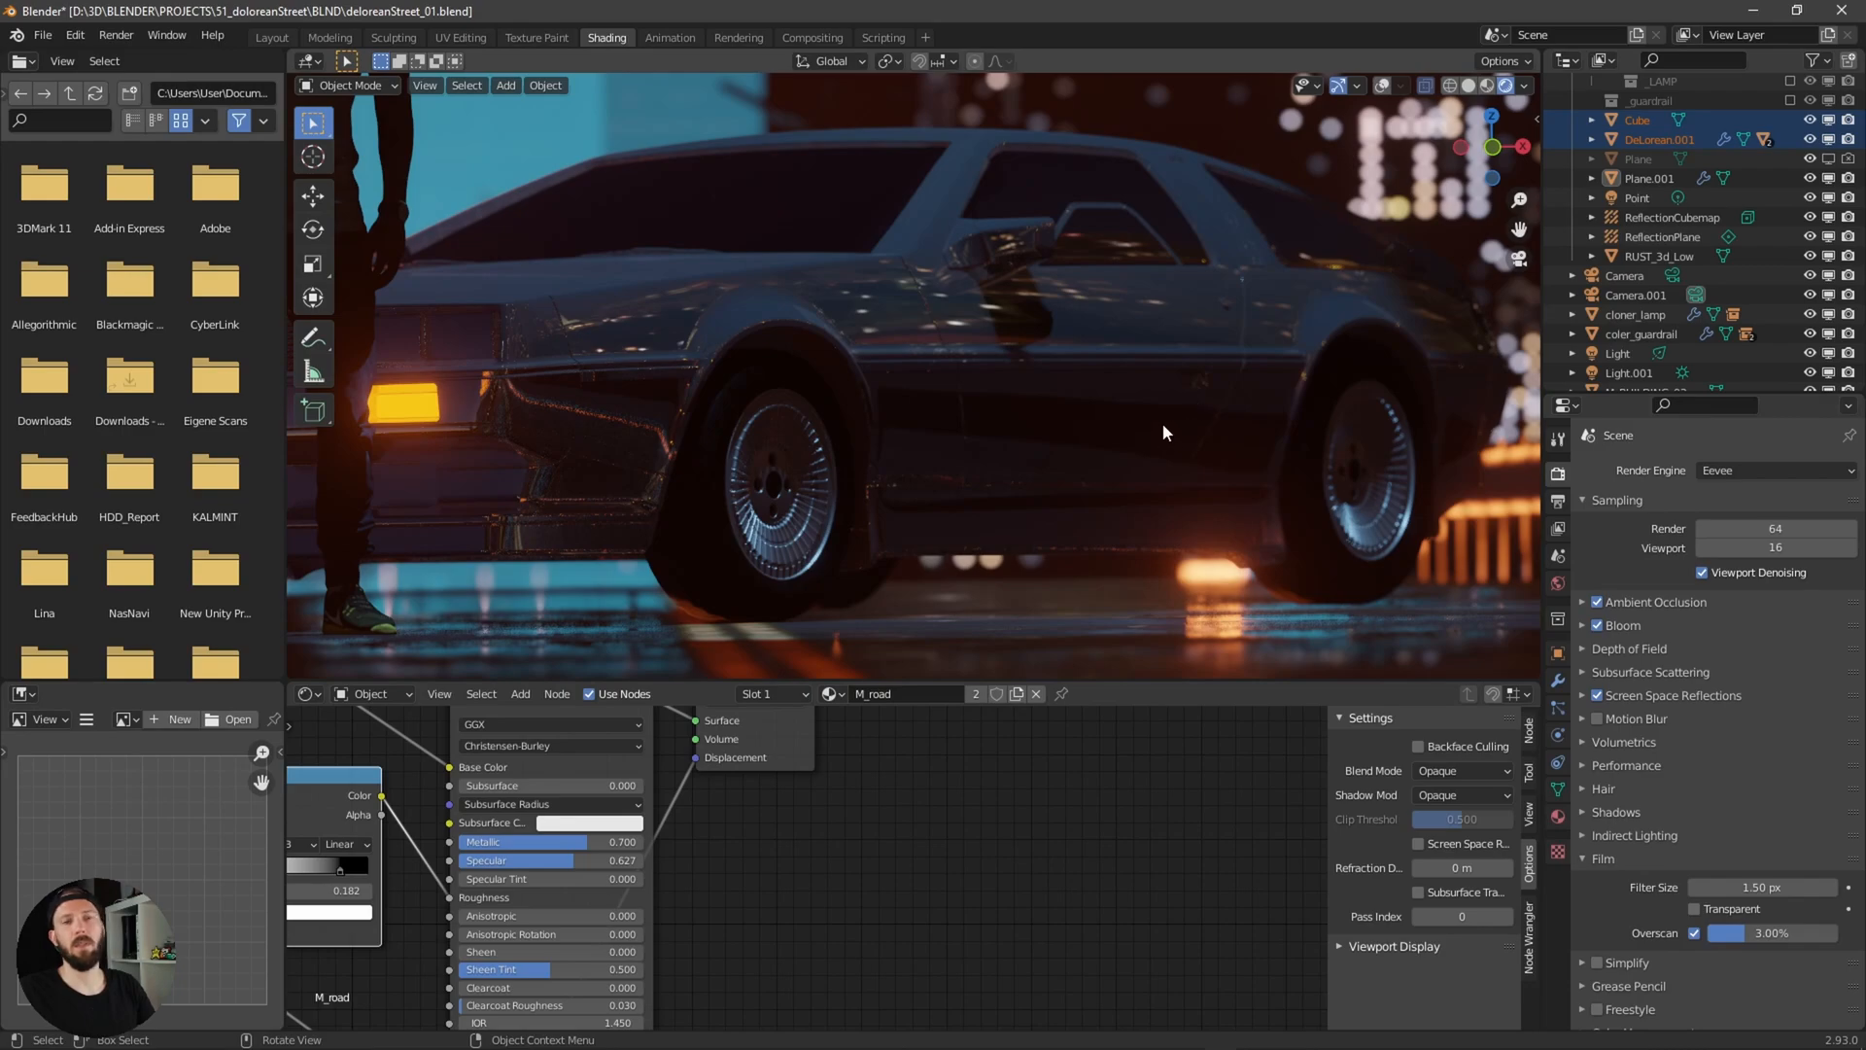
mouse_move(1164, 472)
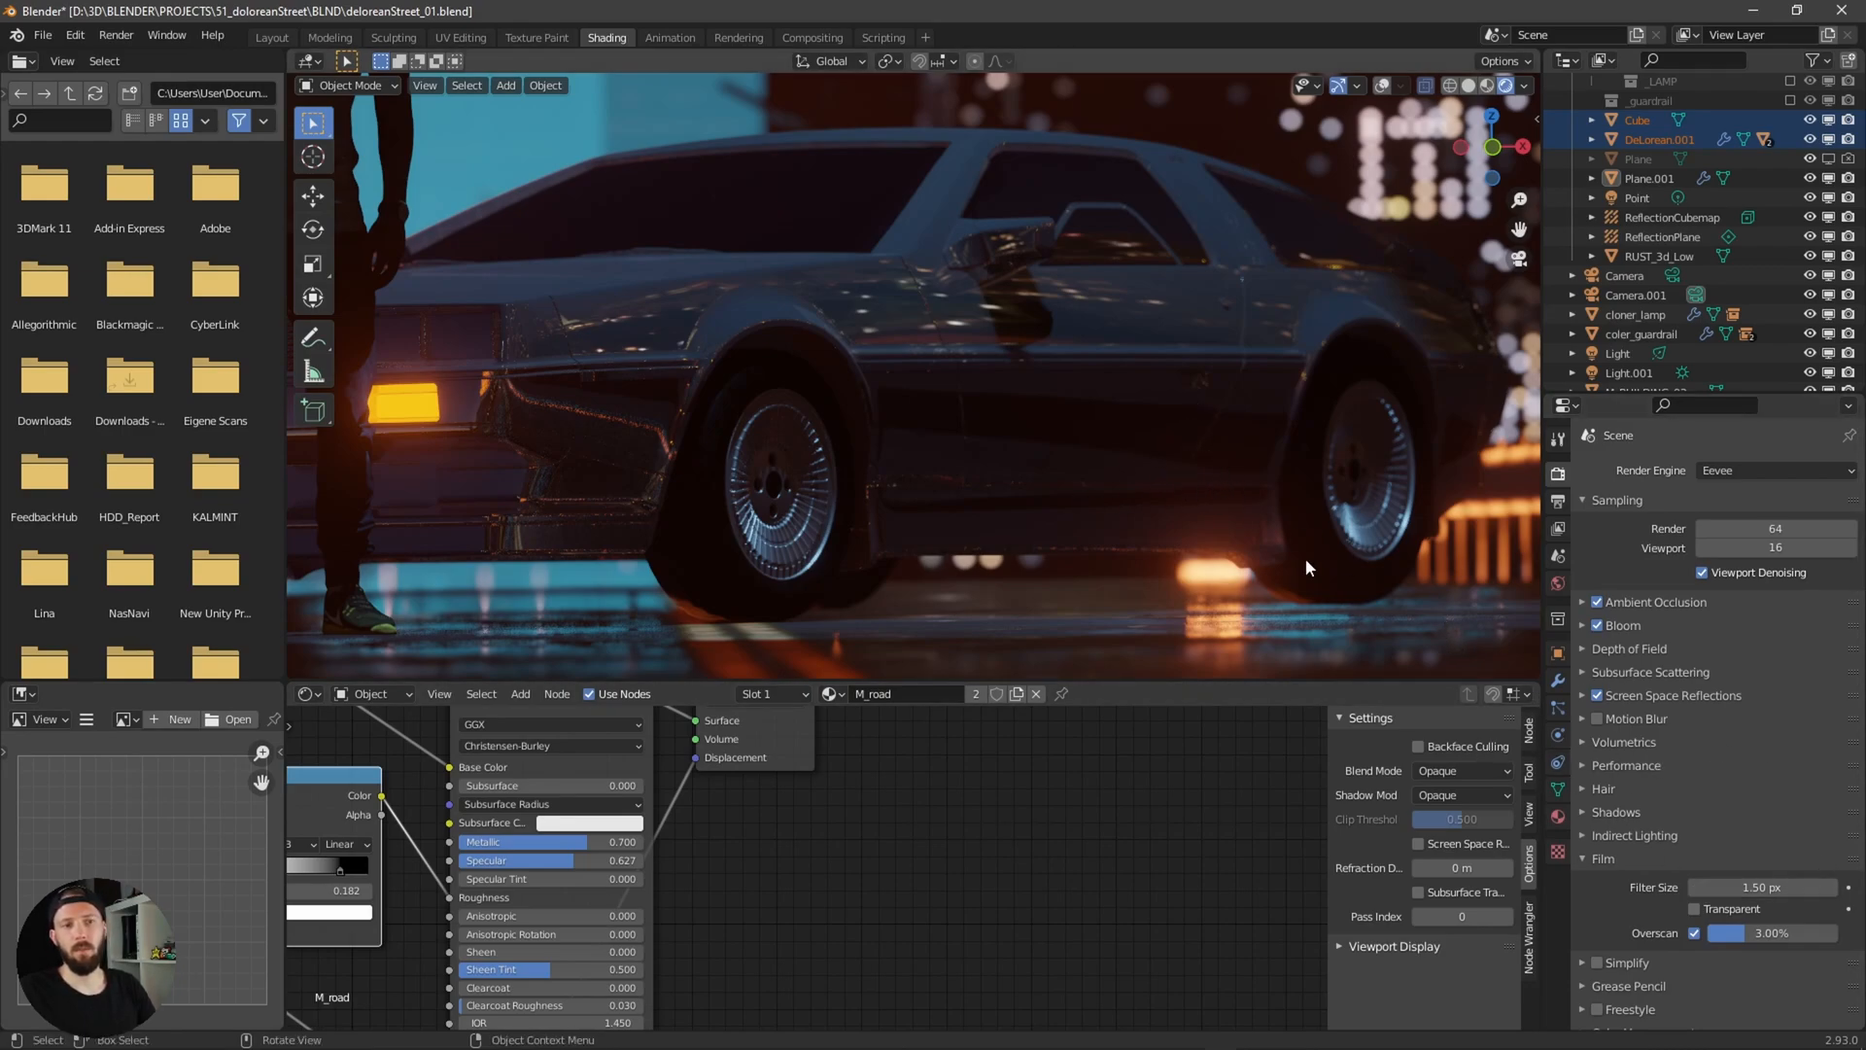
left_click(1761, 932)
type("25")
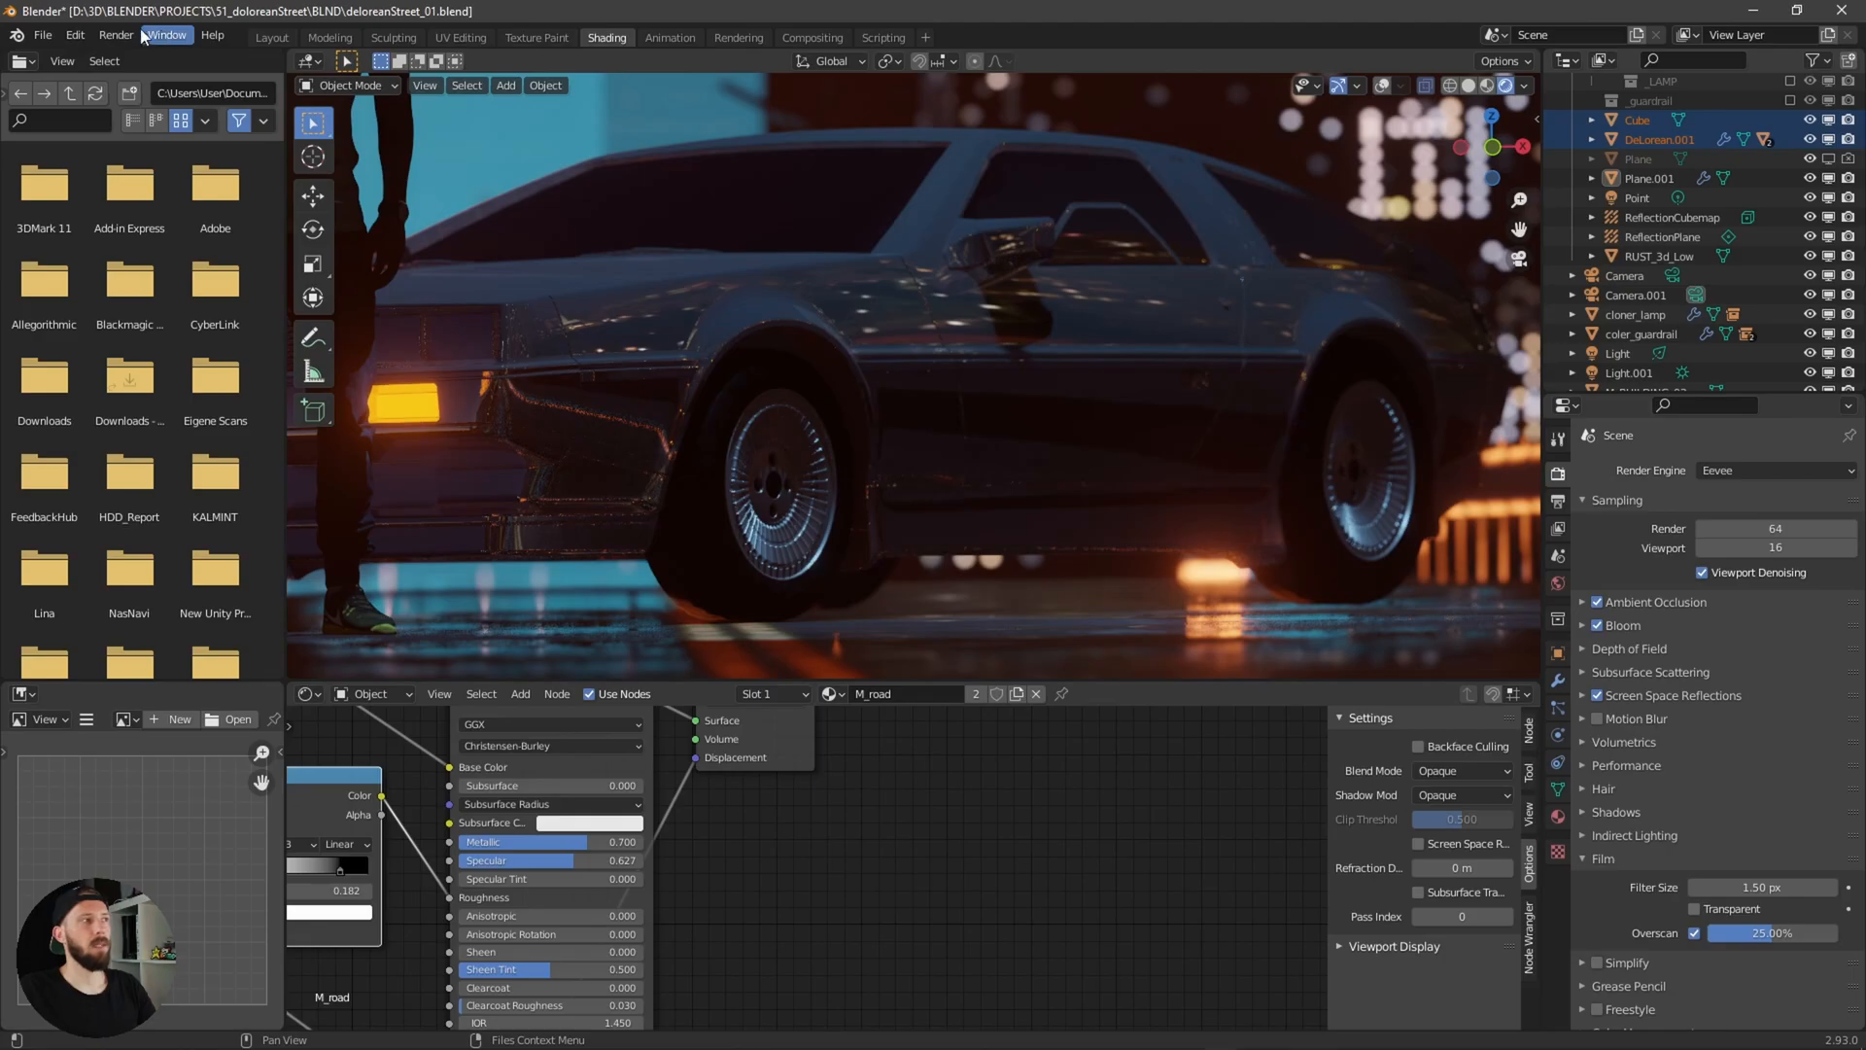
Render the frame with 25% overscan, check the barrier reflections, then close the render window.
key("f12")
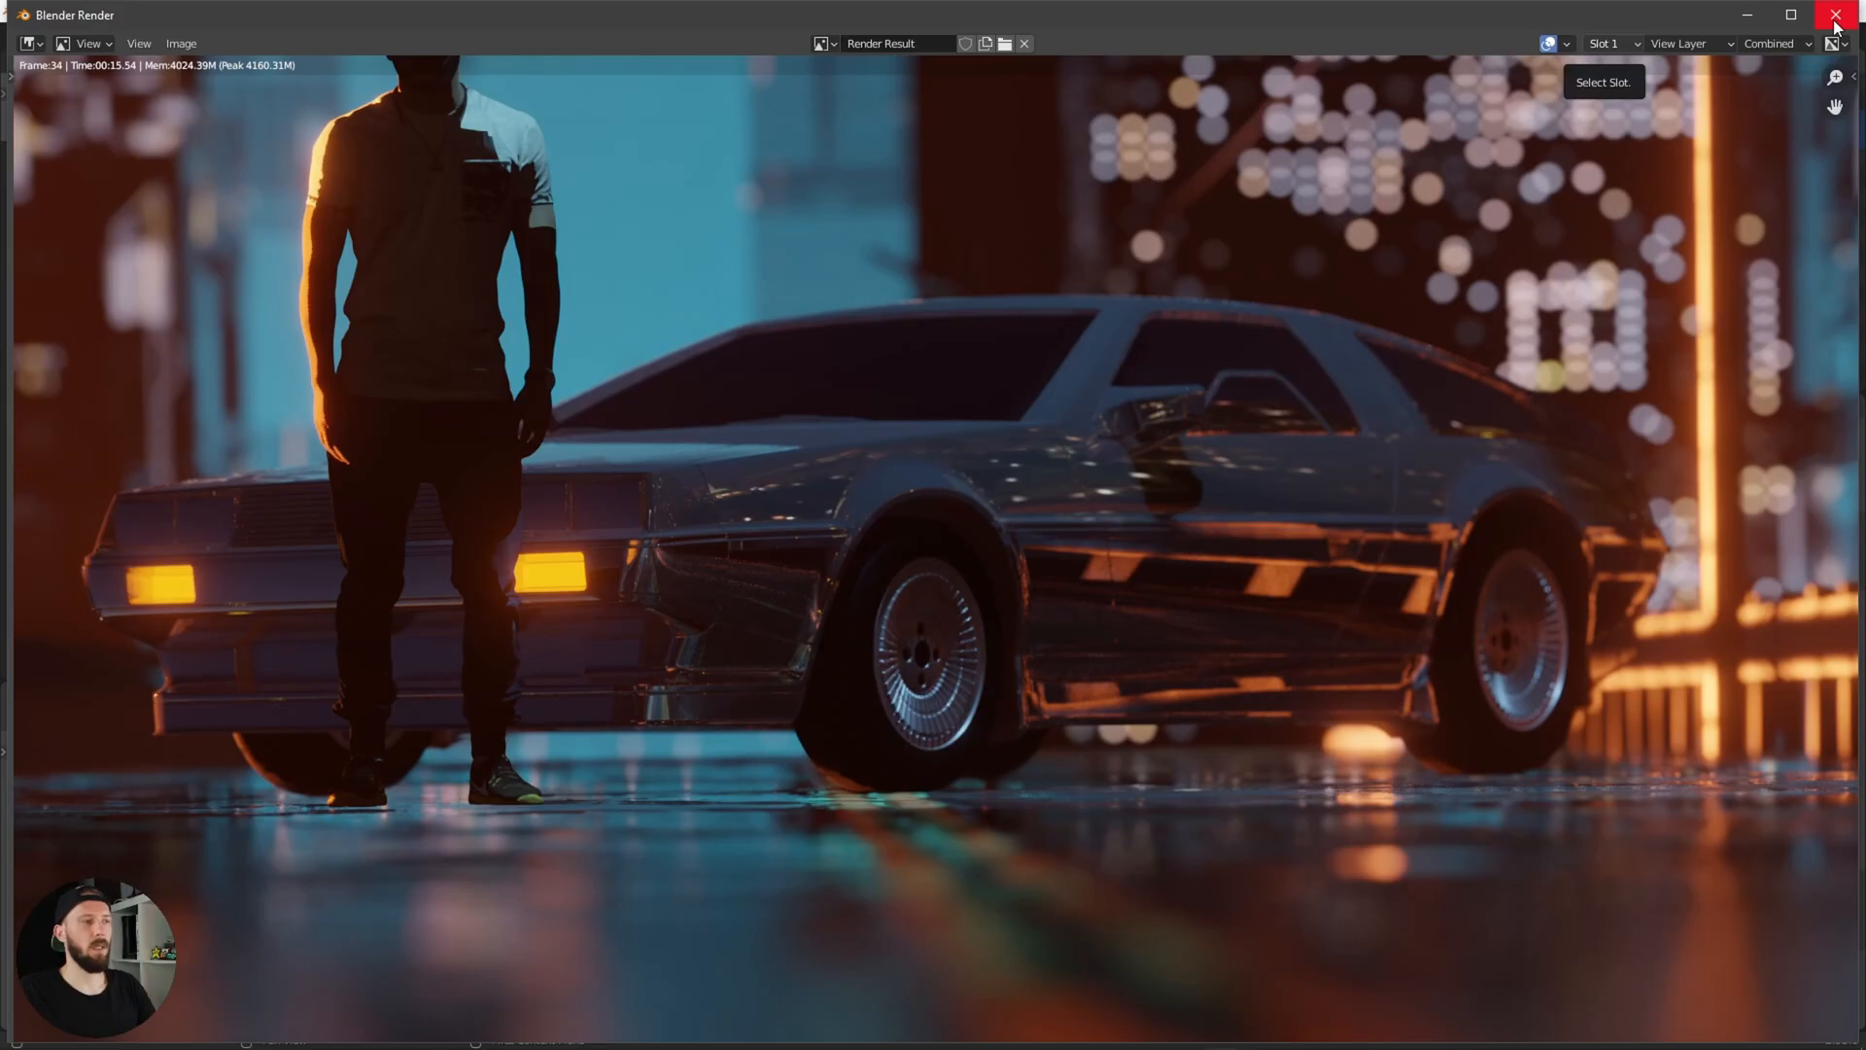
left_click(1836, 15)
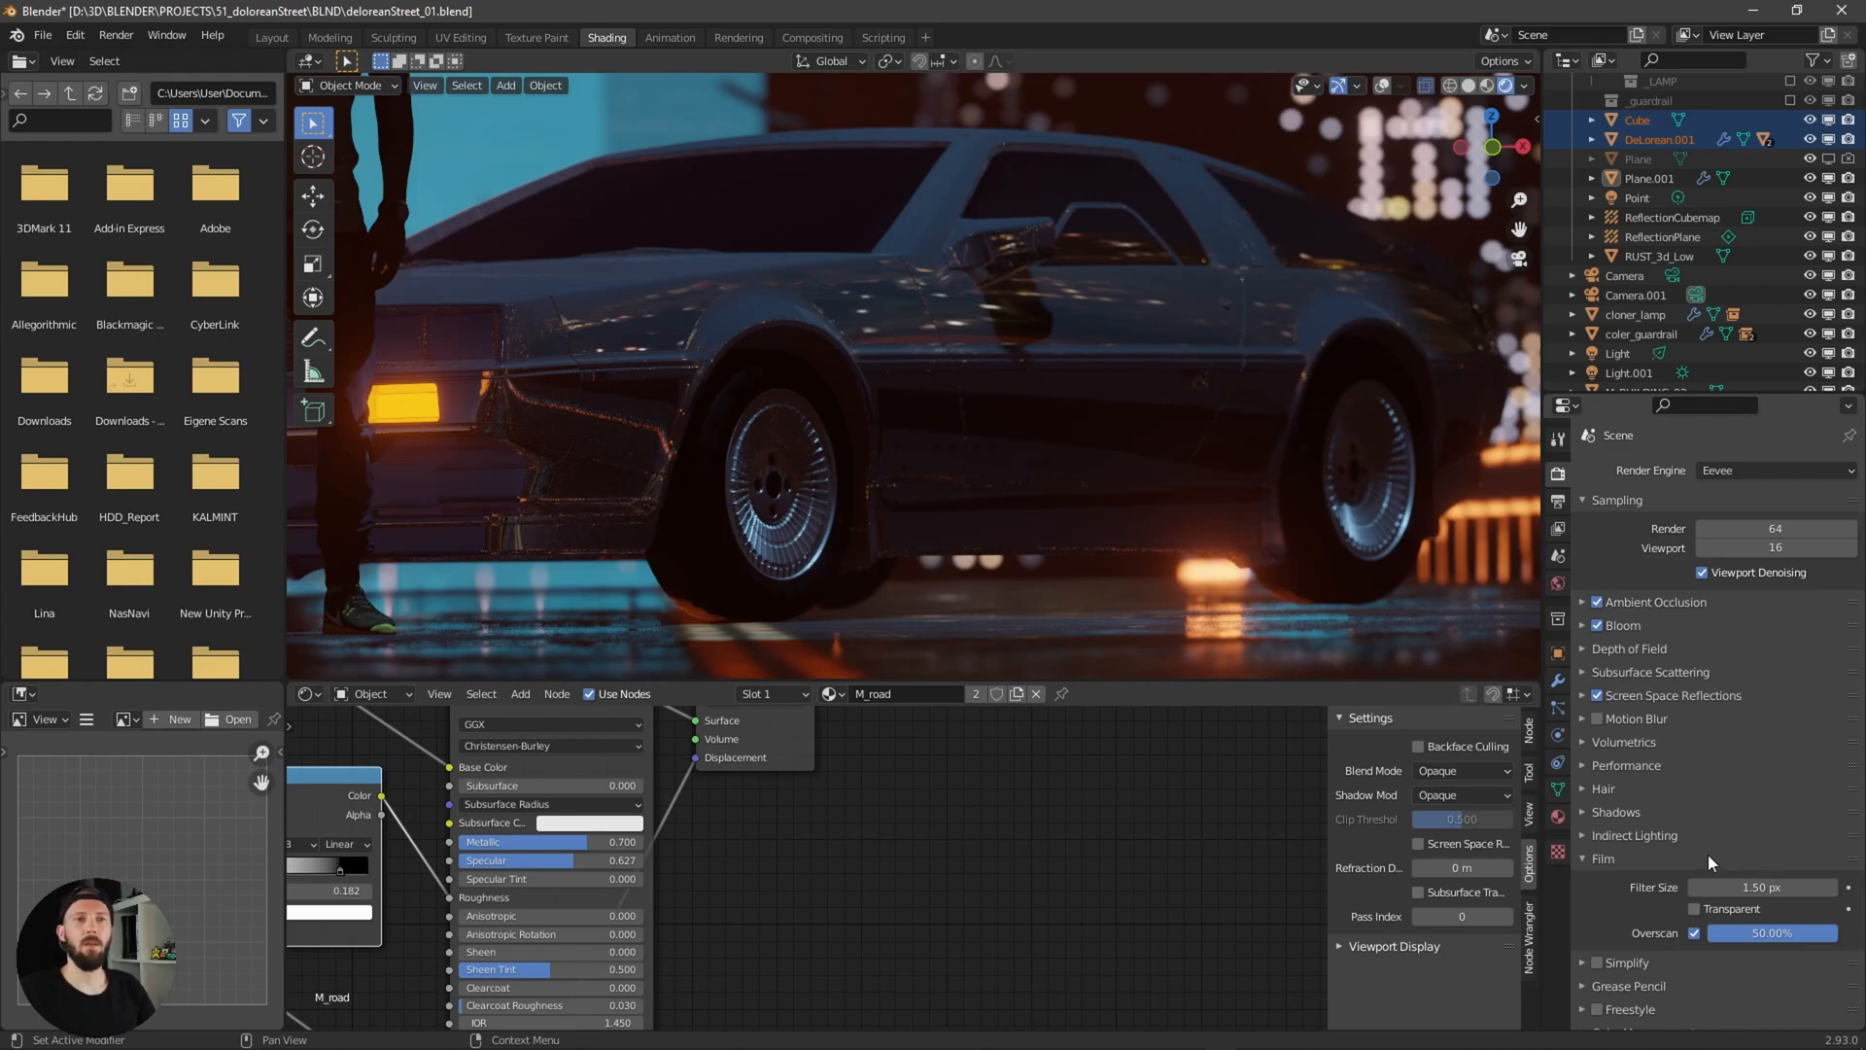
mouse_move(1748, 736)
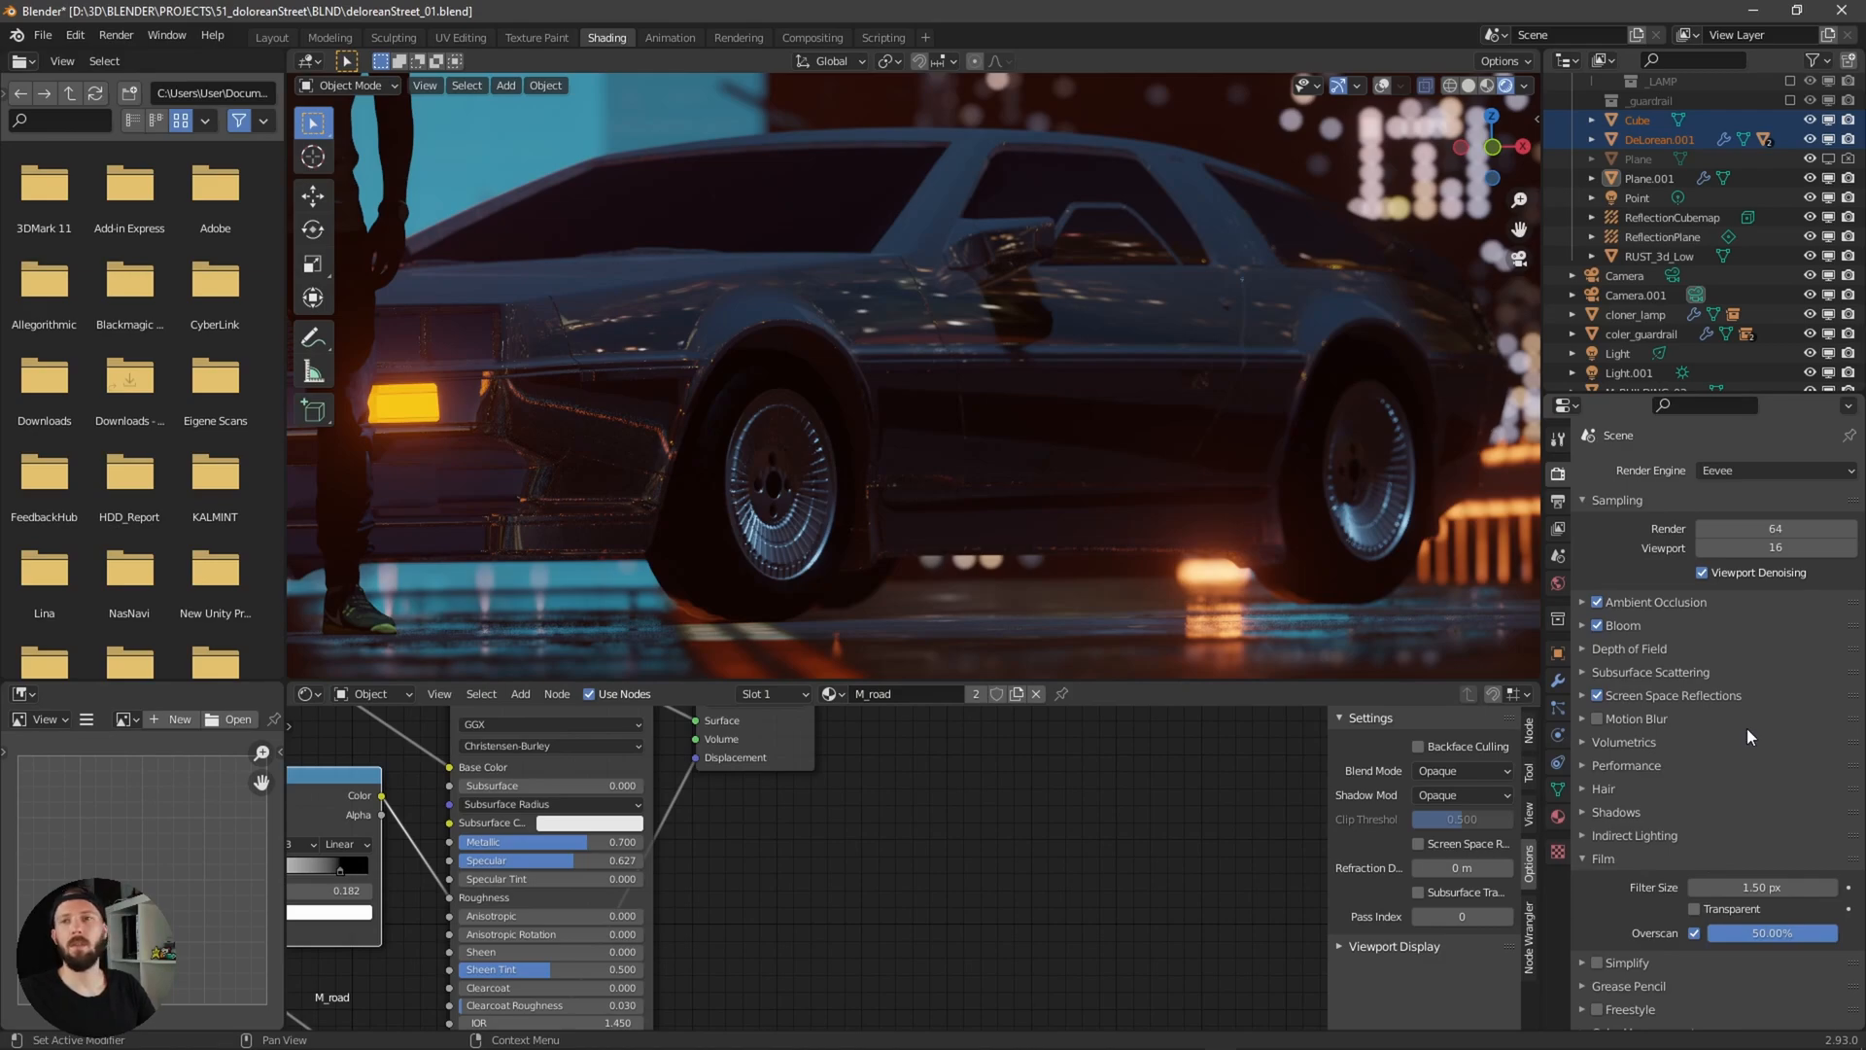